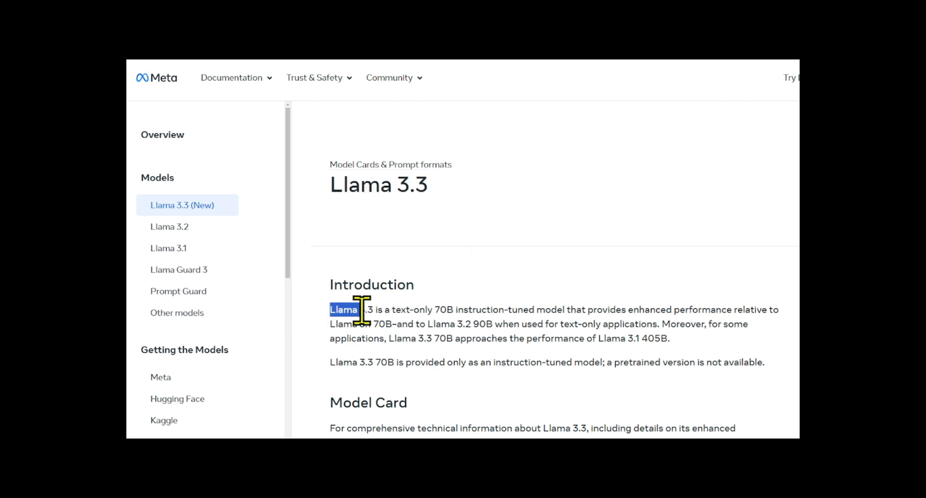
Highlight the Llama 3.3 introduction sentence describing the text-only 70B instruction-tuned model
left_click_drag(345, 309, 451, 323)
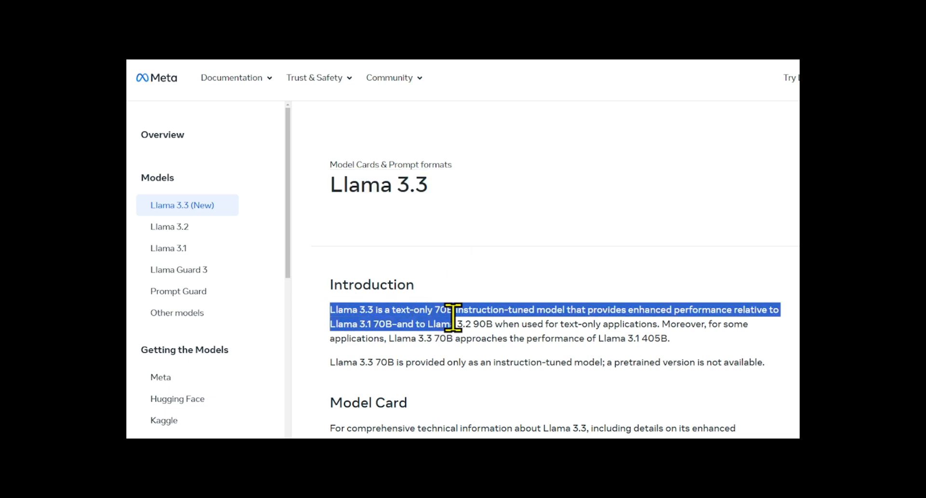
left_click_drag(455, 323, 640, 323)
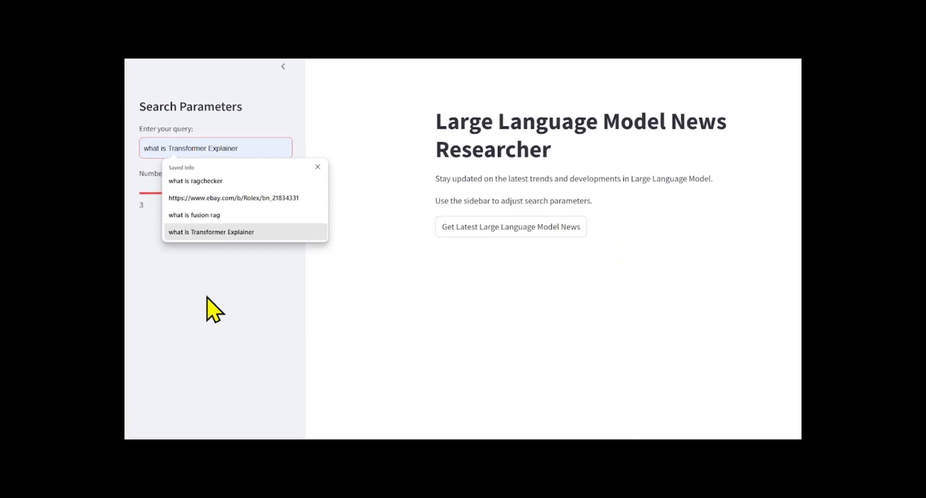
Enter the query 'What is the latest LLM released this year' and run the news search
type("What is the latest LLM")
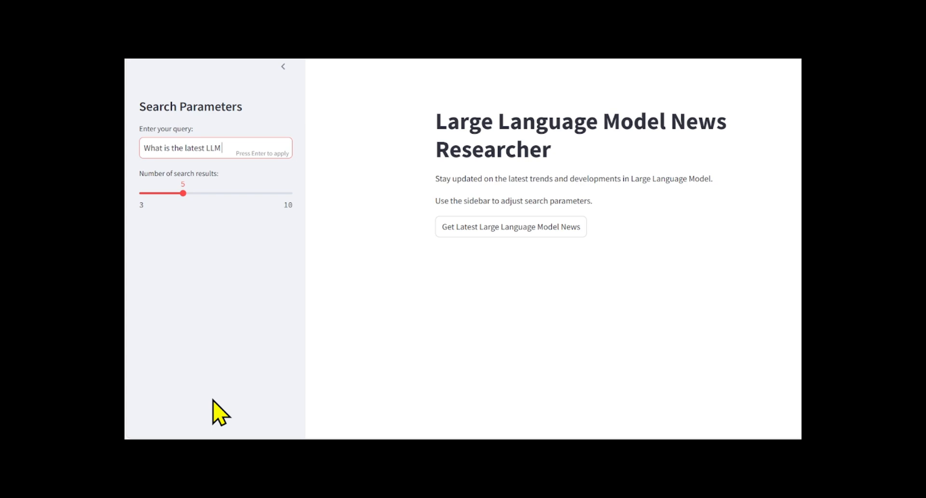
type("released")
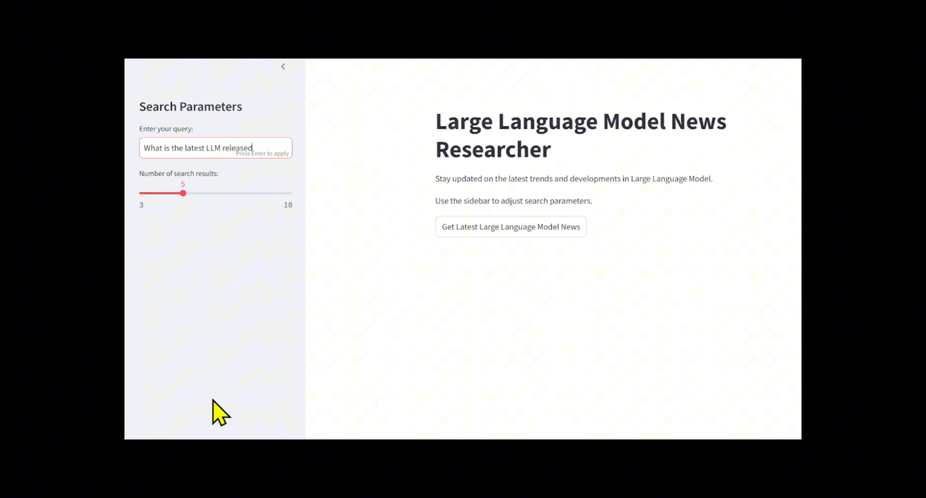
type("this y")
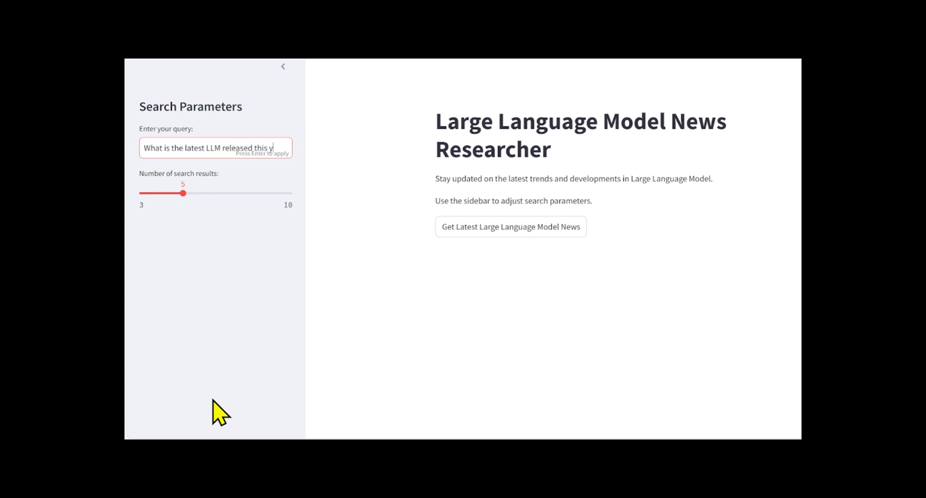
type("ear")
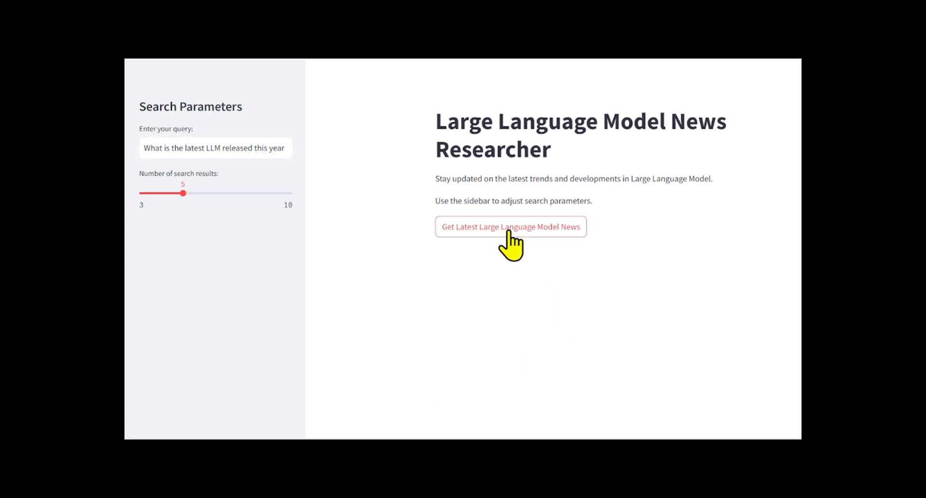
left_click(510, 226)
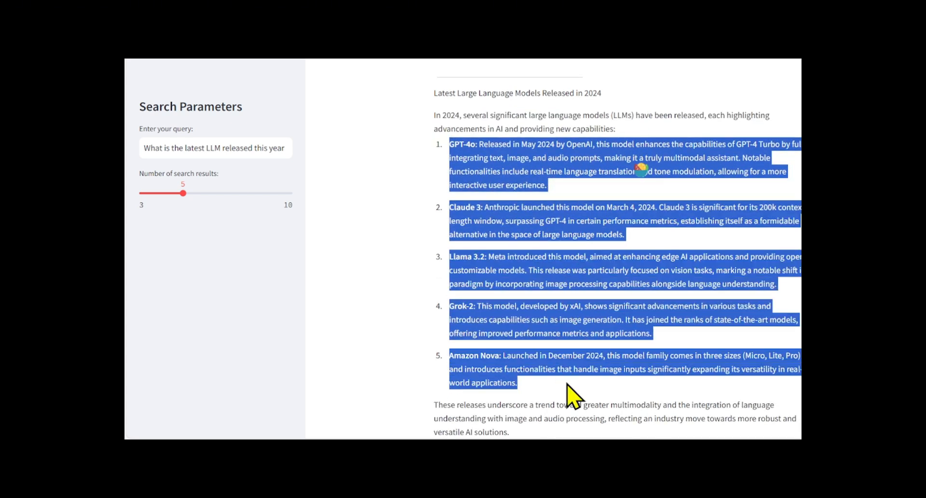
Scroll through the 2024 LLM releases summary down to its Key Takeaways
scroll("down", 3)
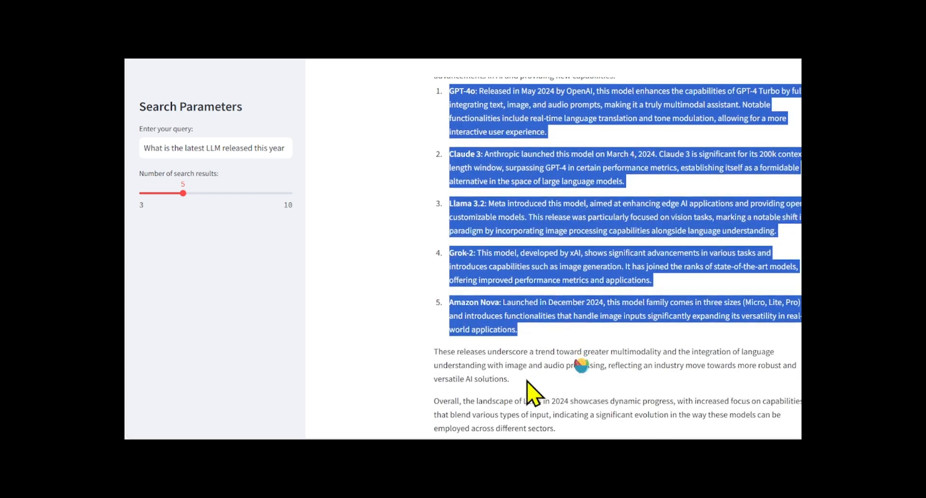
scroll("down", 3)
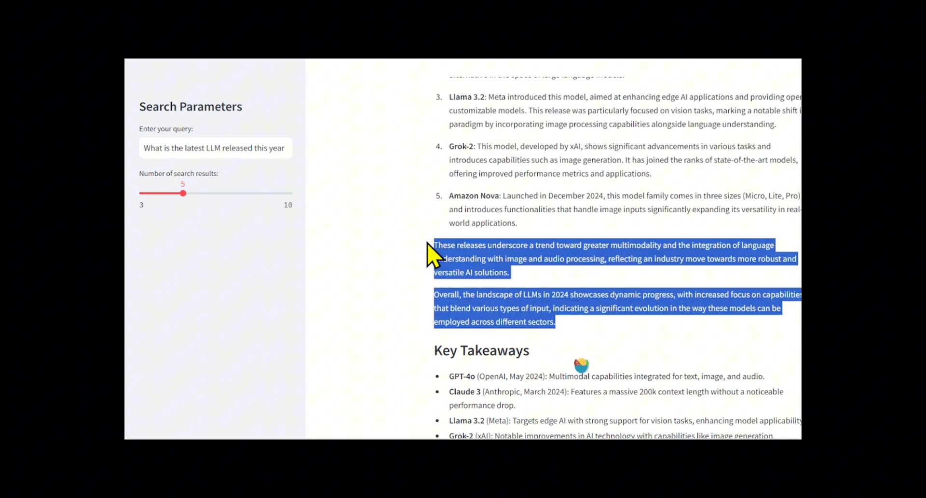
scroll("down", 3)
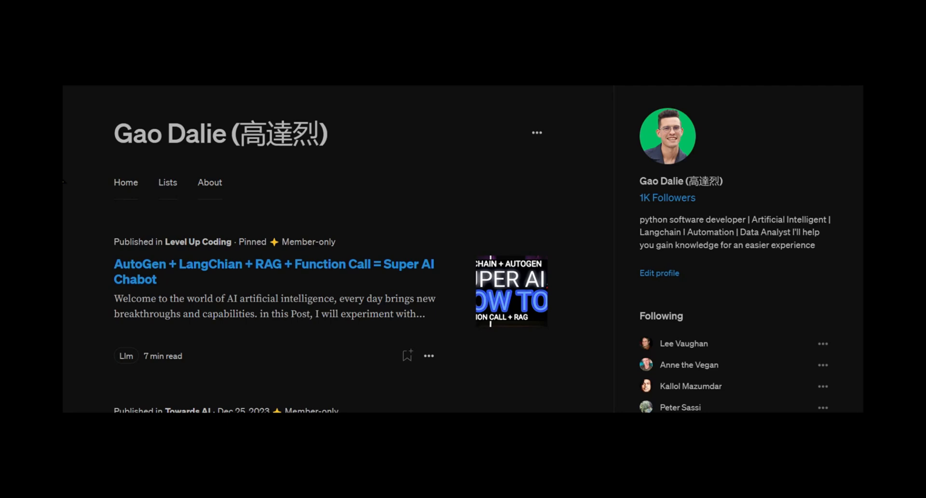
scroll("down", 3)
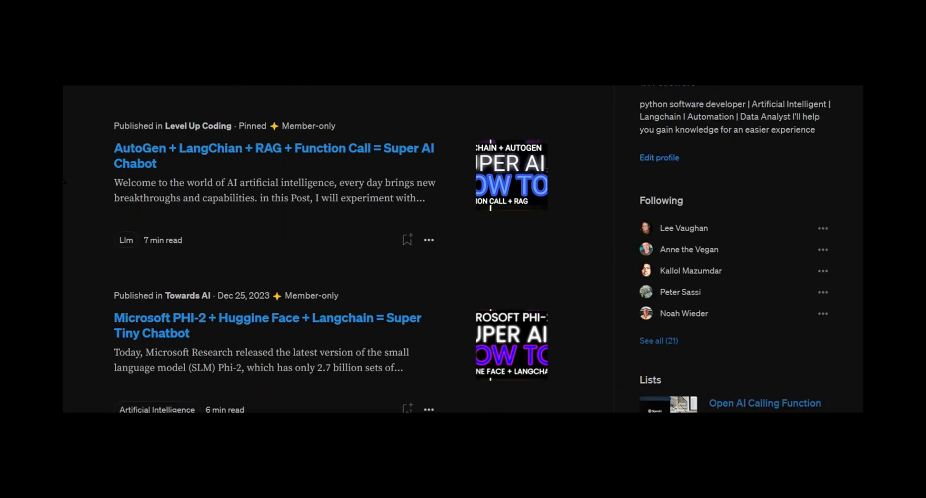
scroll("down", 3)
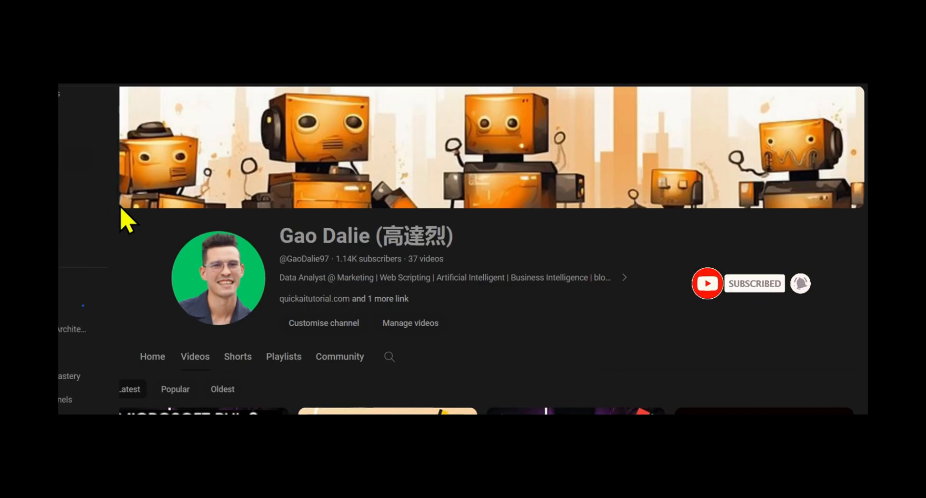
scroll("down", 3)
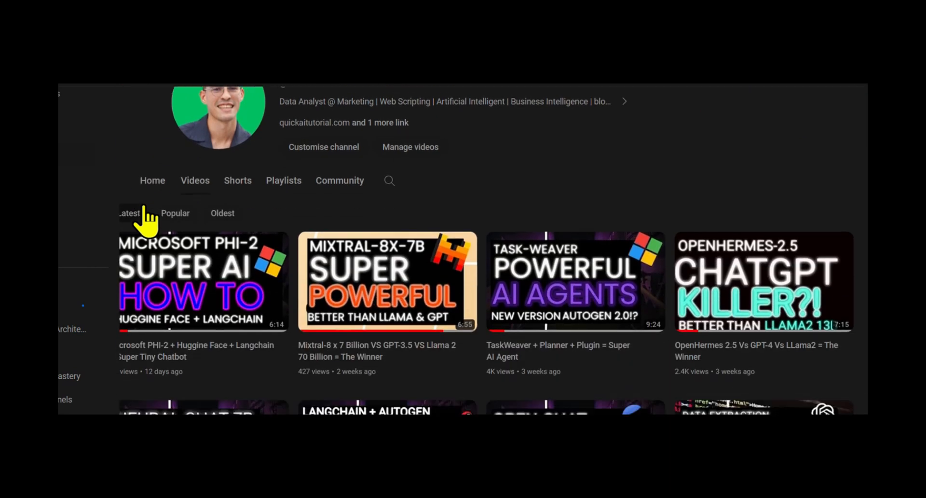
scroll("down", 3)
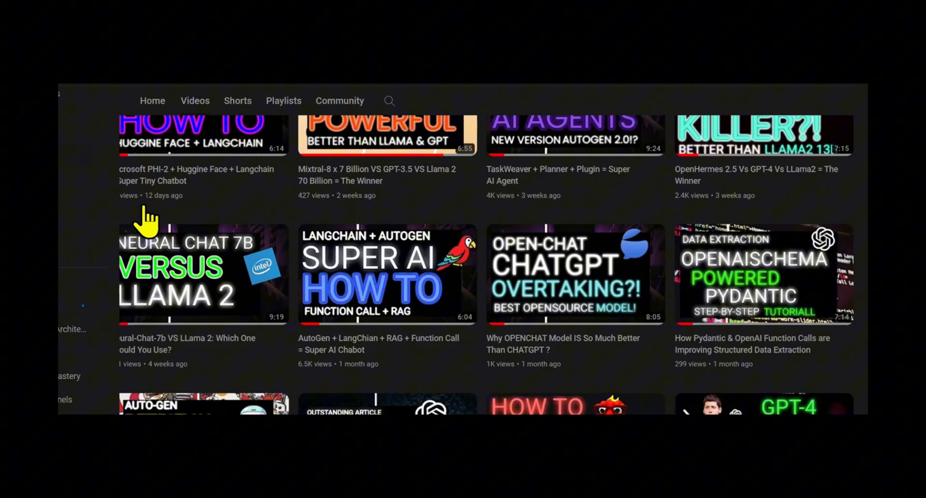
scroll("down", 3)
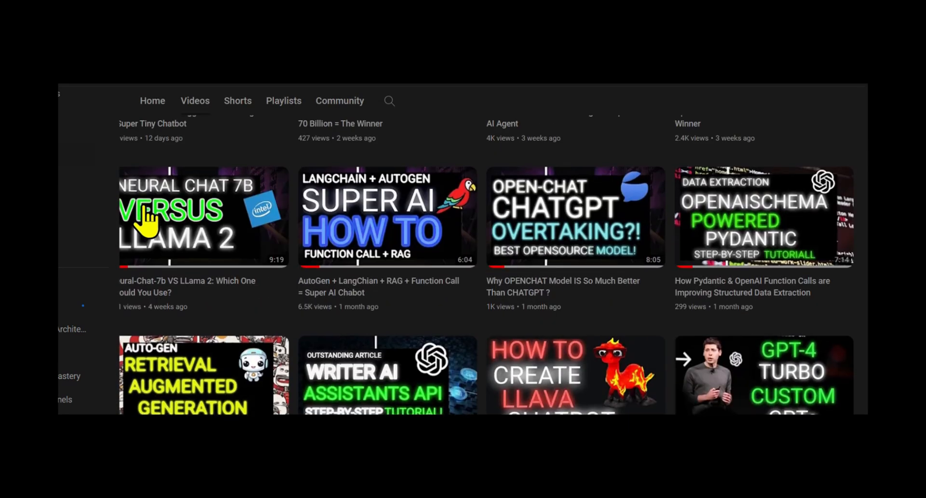